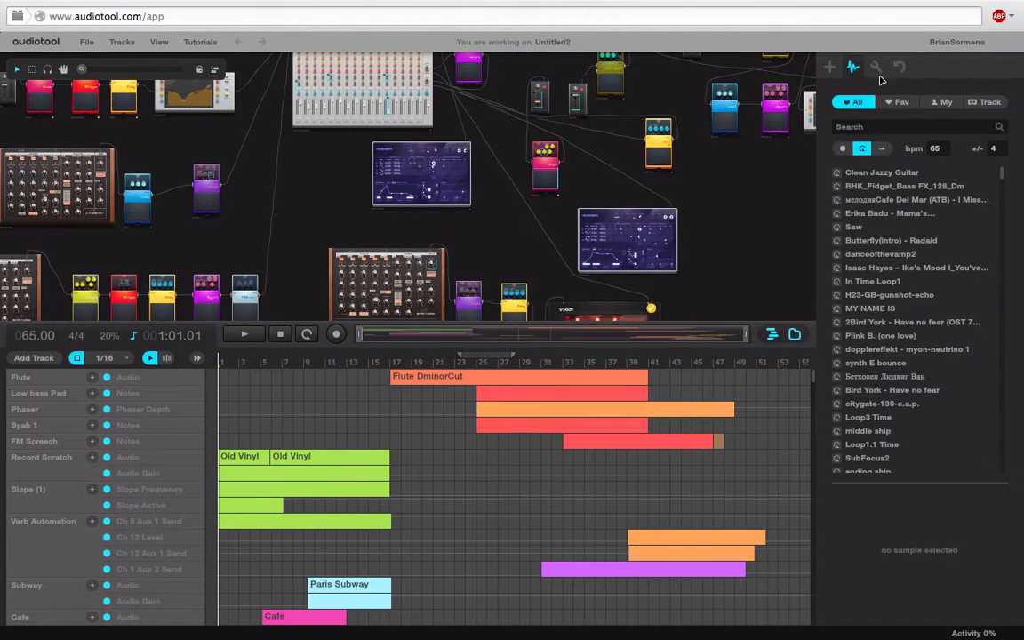
- Filter the sample browser to Track so only this project's samples (Cafe, Flute DminorCut, Old Vinyl) are listed
left_click(986, 101)
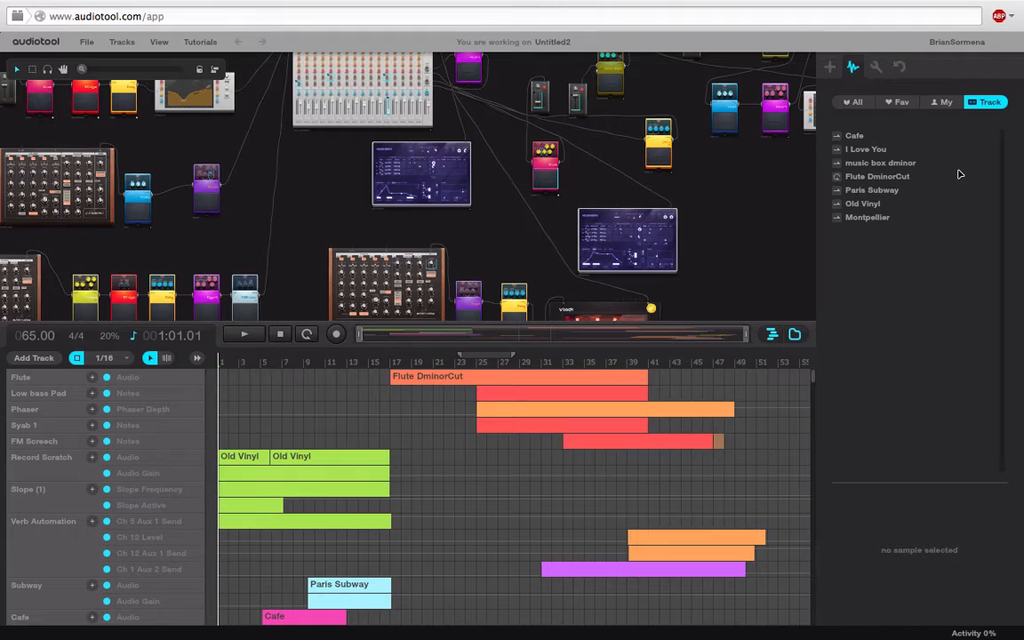
mouse_move(905, 200)
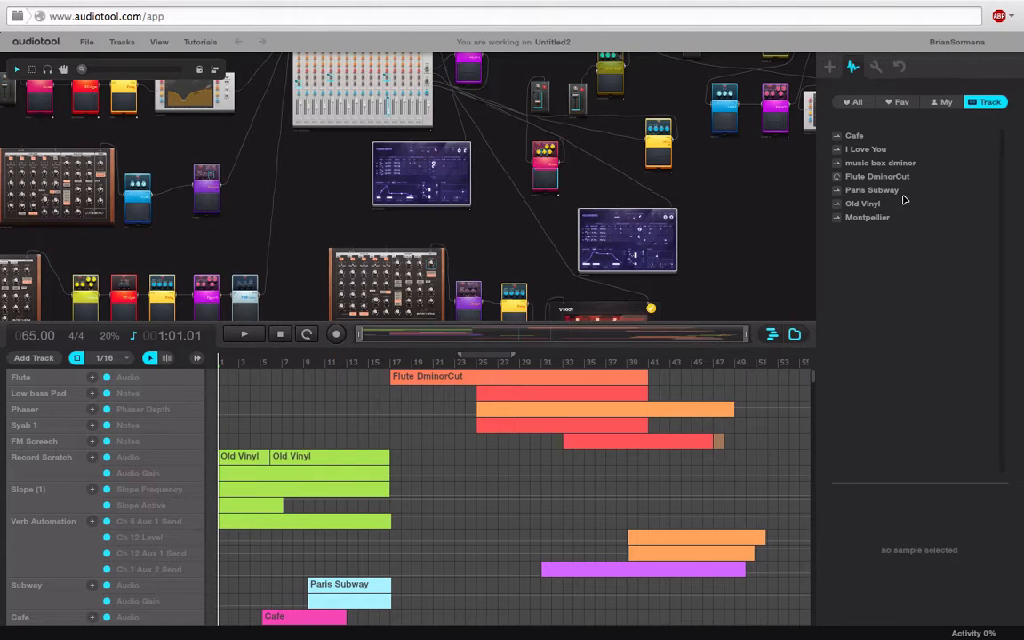
mouse_move(889, 225)
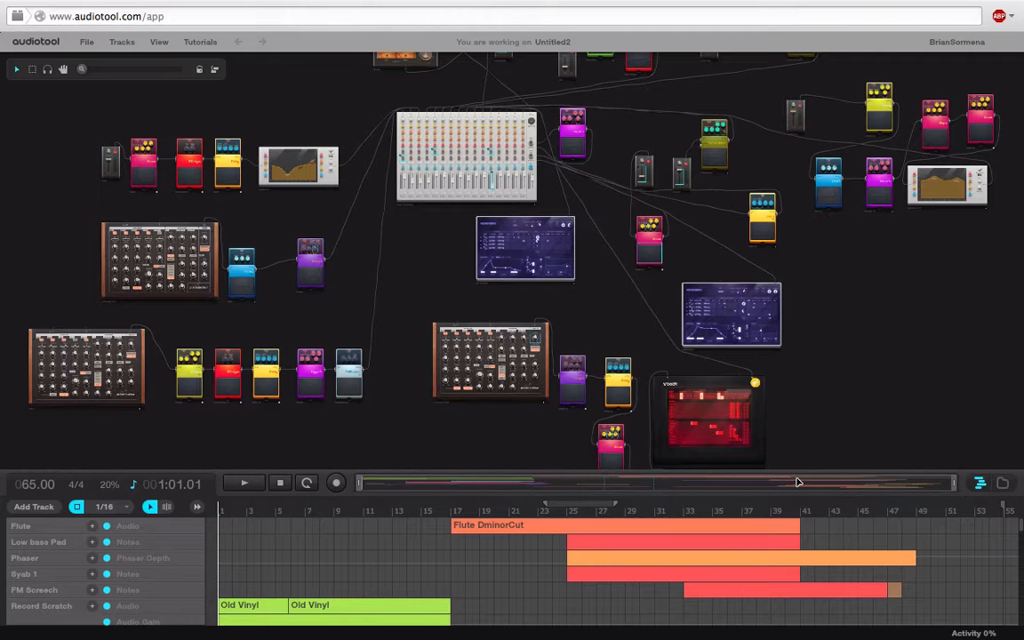
mouse_move(94, 30)
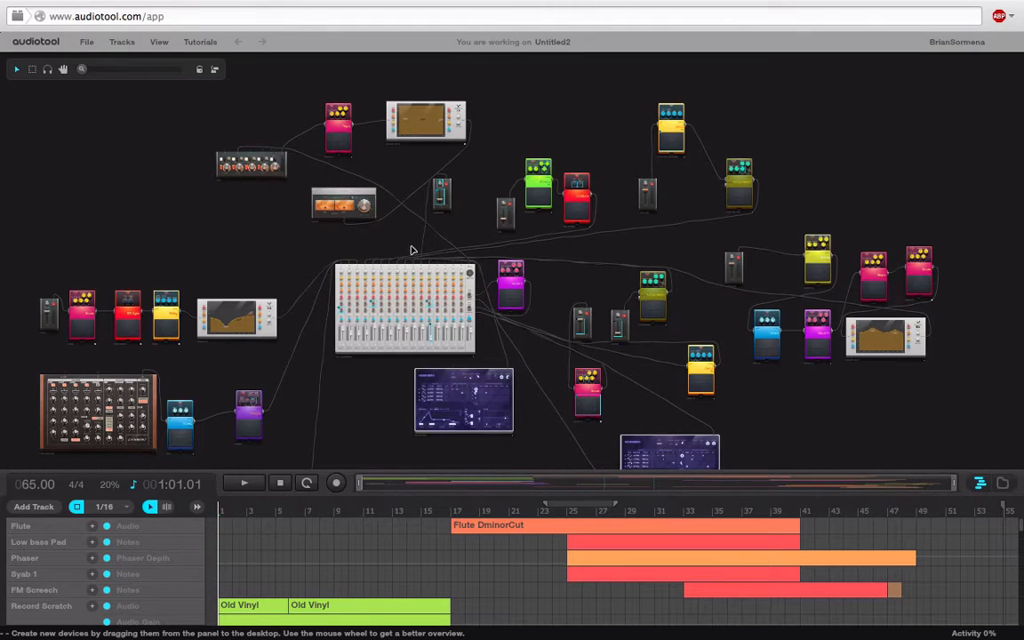
mouse_move(360, 436)
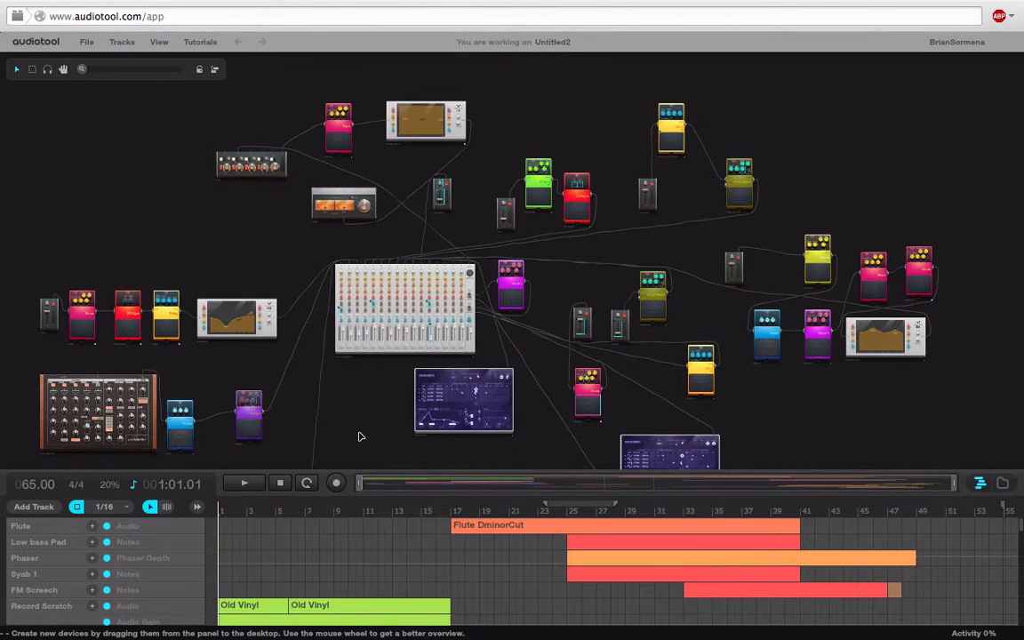